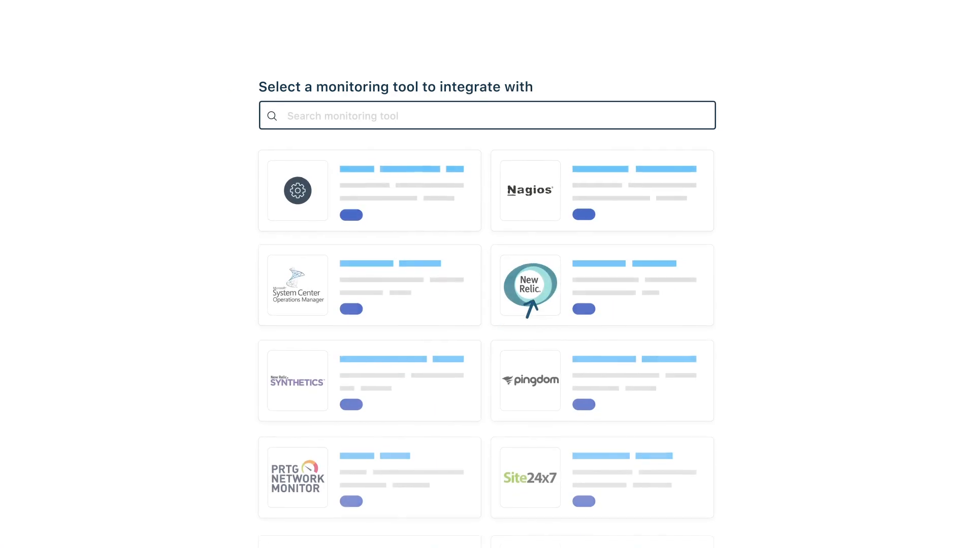
# - Add a monitoring tool card such as Nagios to the alert profile's integrations
pyautogui.click(584, 214)
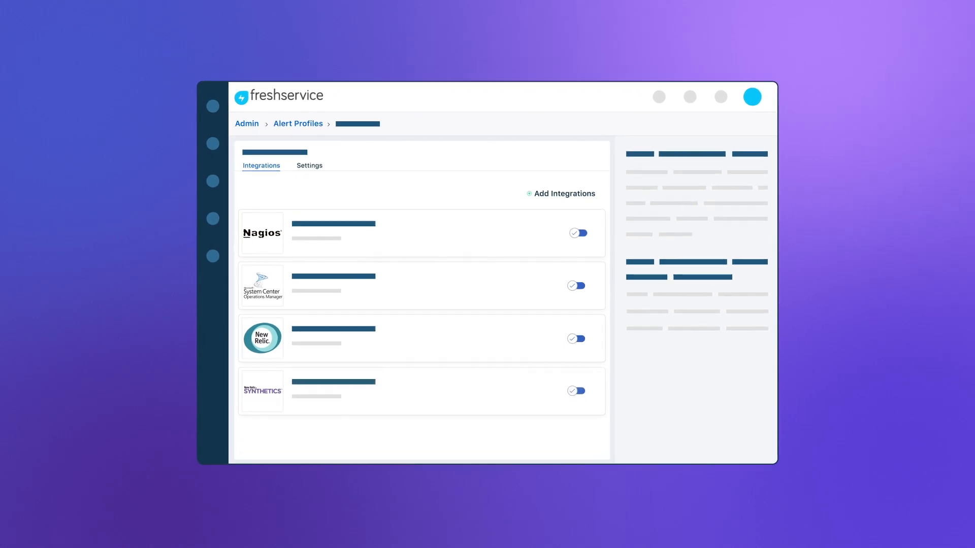
# - Scroll the Integrations list to reveal Pingdom as the fifth enabled tool
pyautogui.scroll(-3)
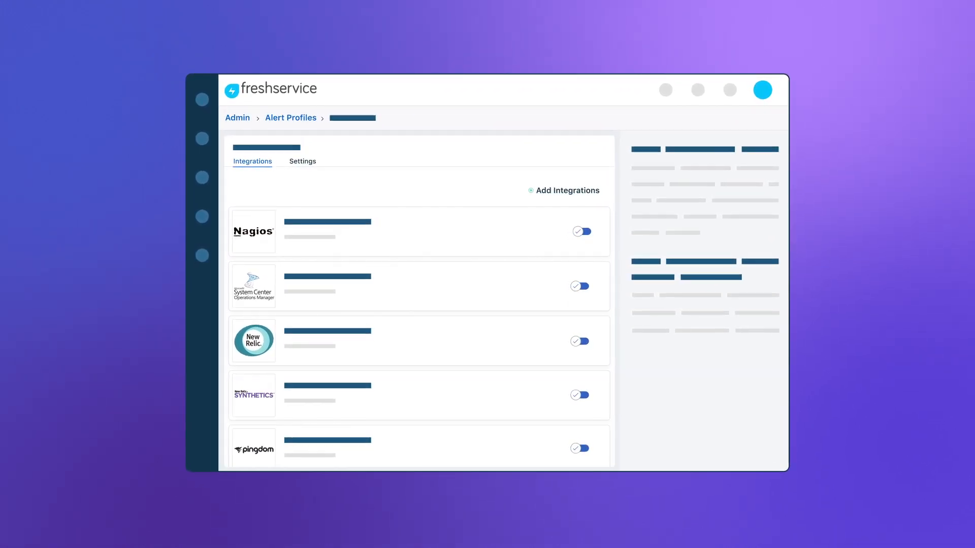